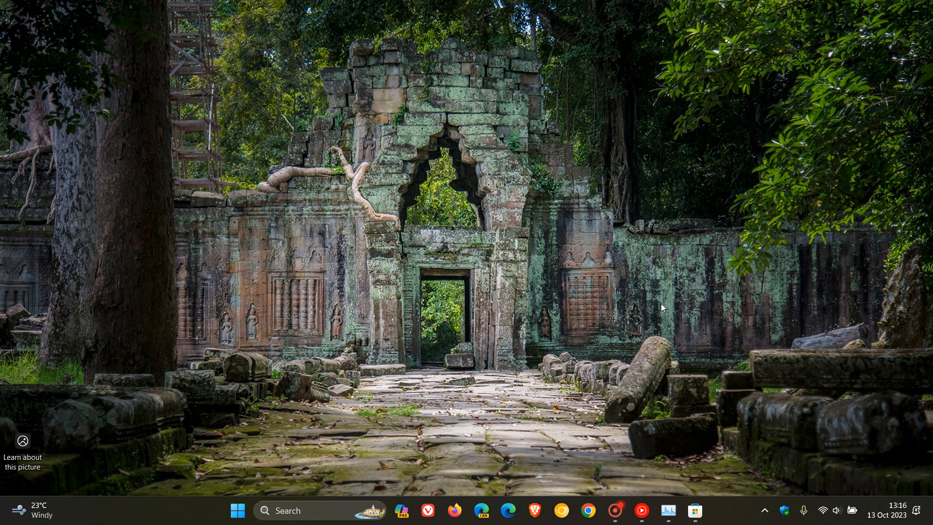
pyautogui.moveTo(615, 305)
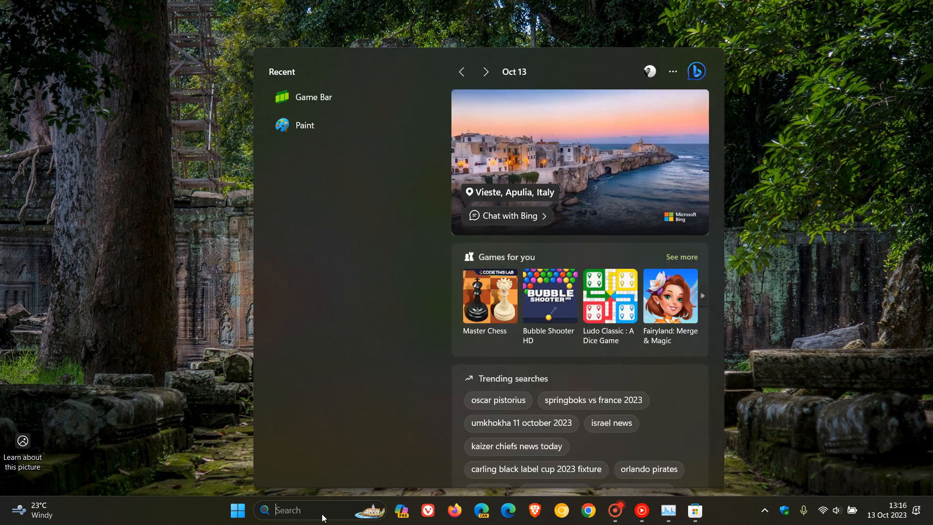
# Run winver to view version 22H2 build 22621.2428, center the About box, then close it
pyautogui.write('winve')
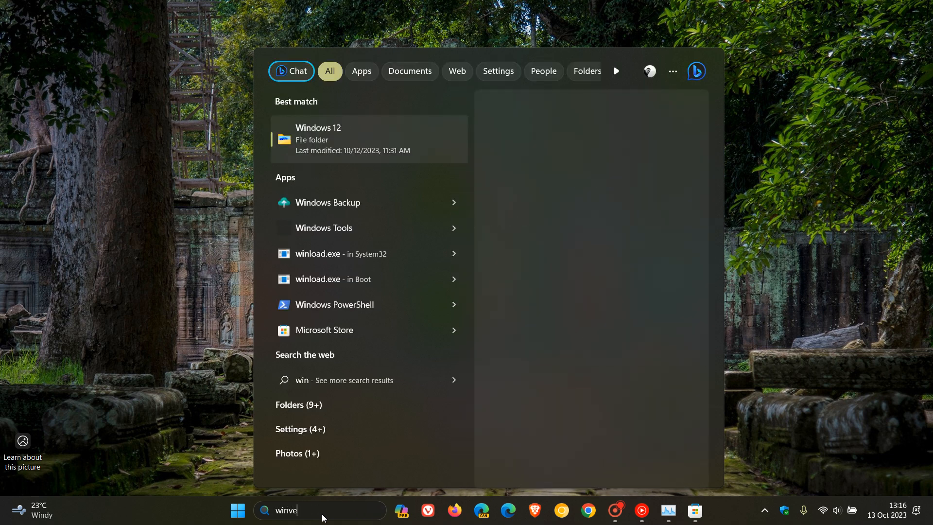
pyautogui.press('Escape')
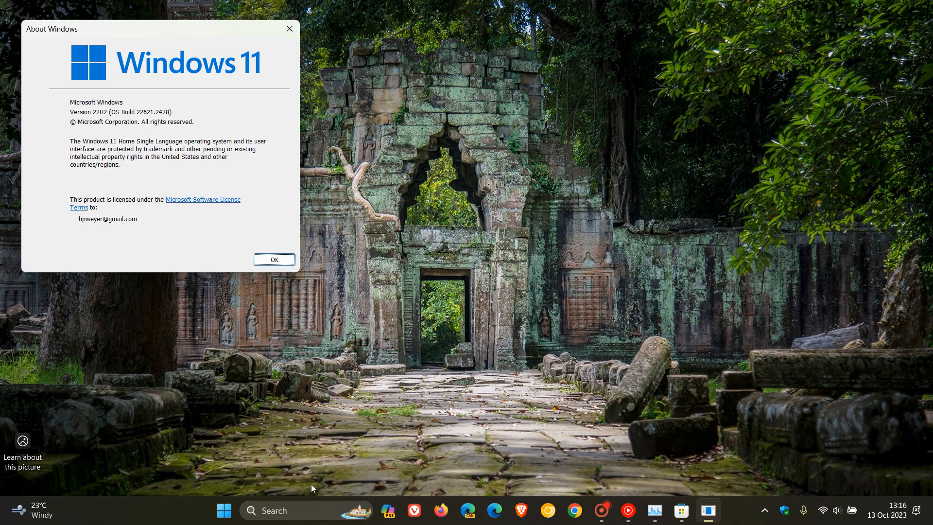
pyautogui.moveTo(158, 29); pyautogui.dragTo(424, 121)
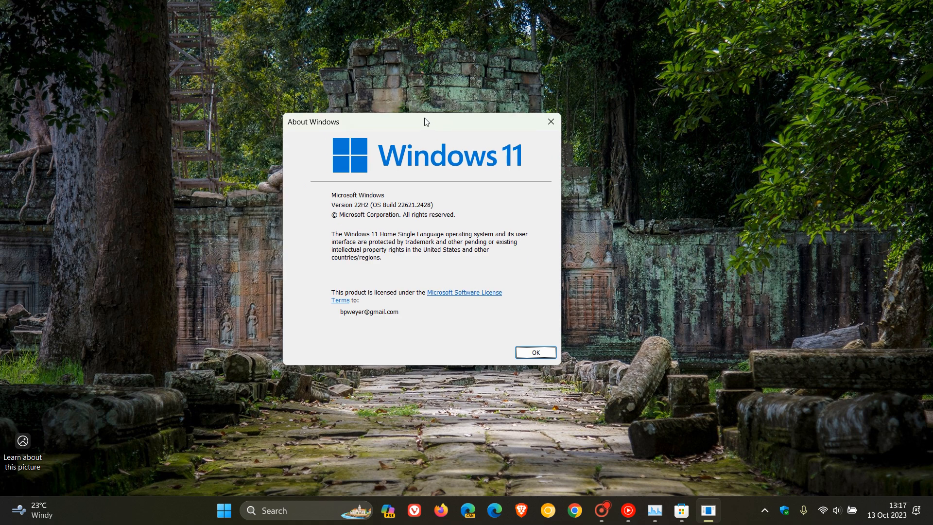
pyautogui.moveTo(647, 225)
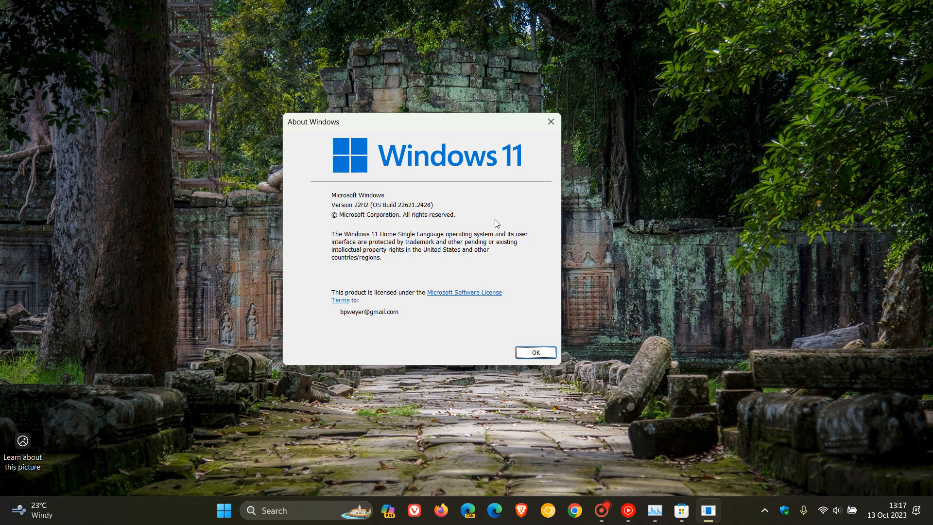
pyautogui.moveTo(416, 222)
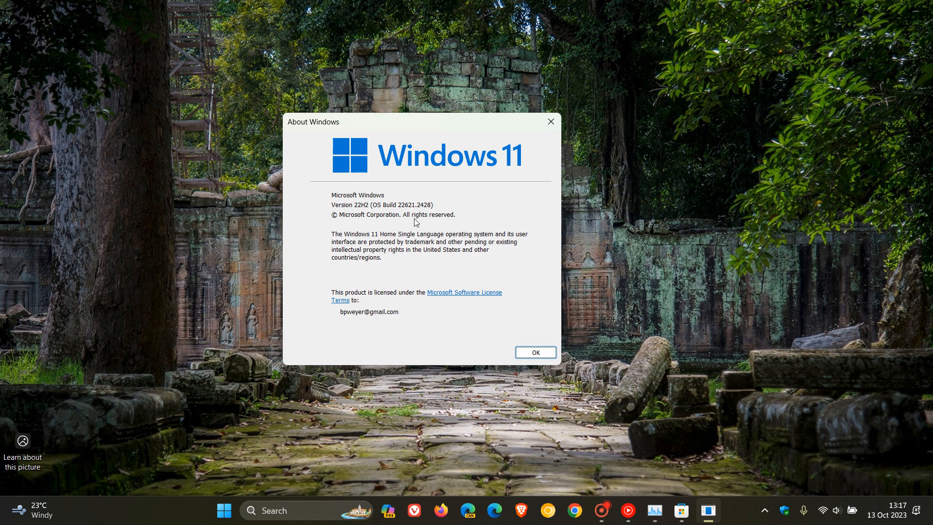
pyautogui.moveTo(439, 210)
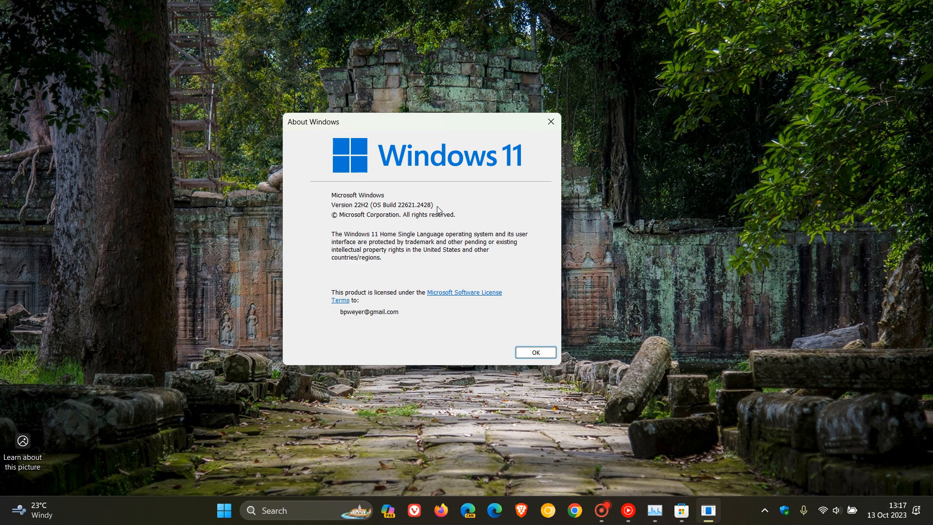
pyautogui.moveTo(550, 121)
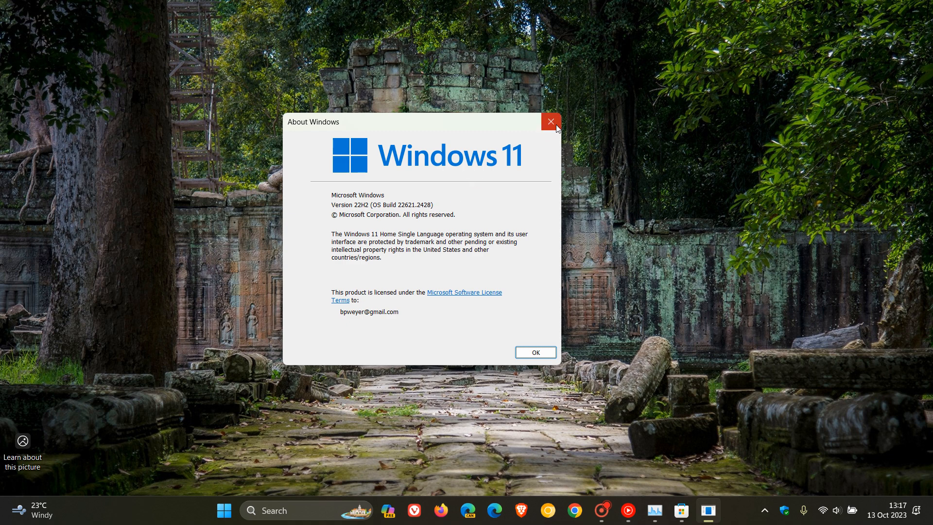
pyautogui.click(549, 121)
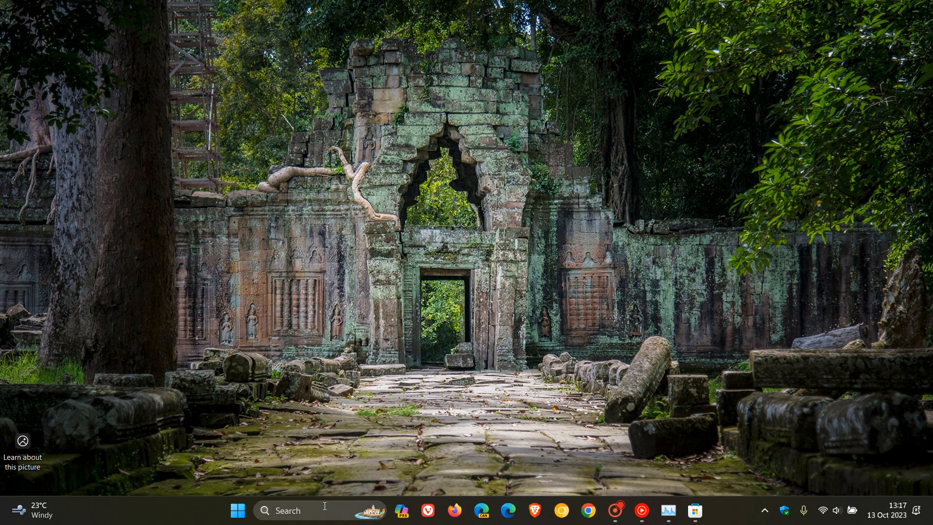
pyautogui.moveTo(564, 297)
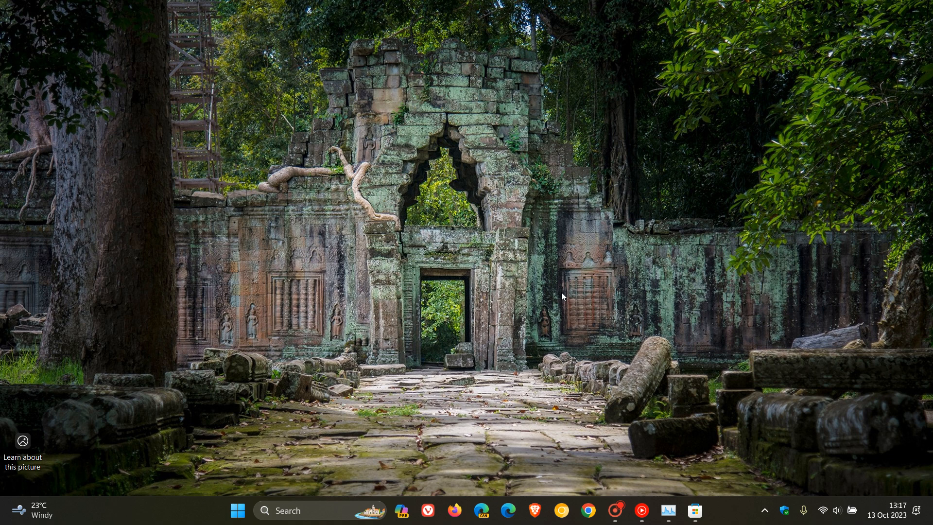
pyautogui.moveTo(365, 453)
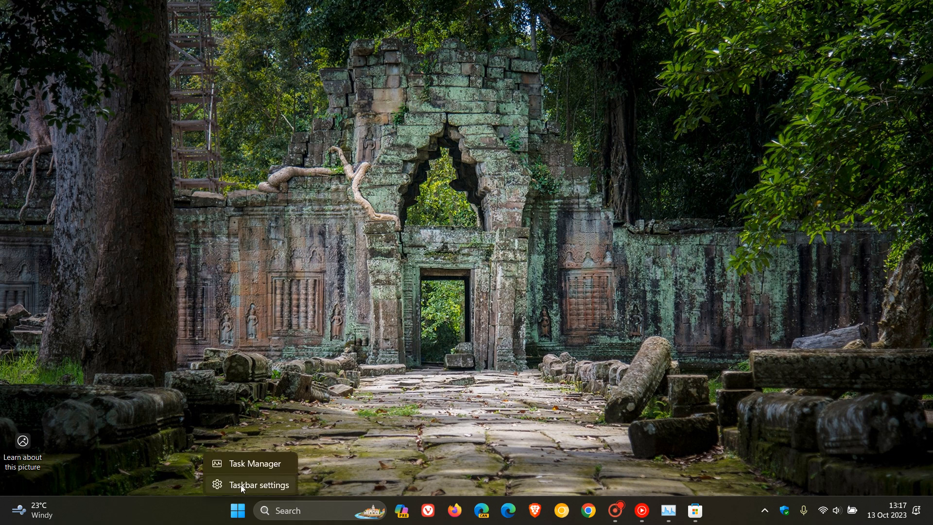
# Open the Personalization > Taskbar settings page to review taskbar items and tray icons
pyautogui.click(254, 485)
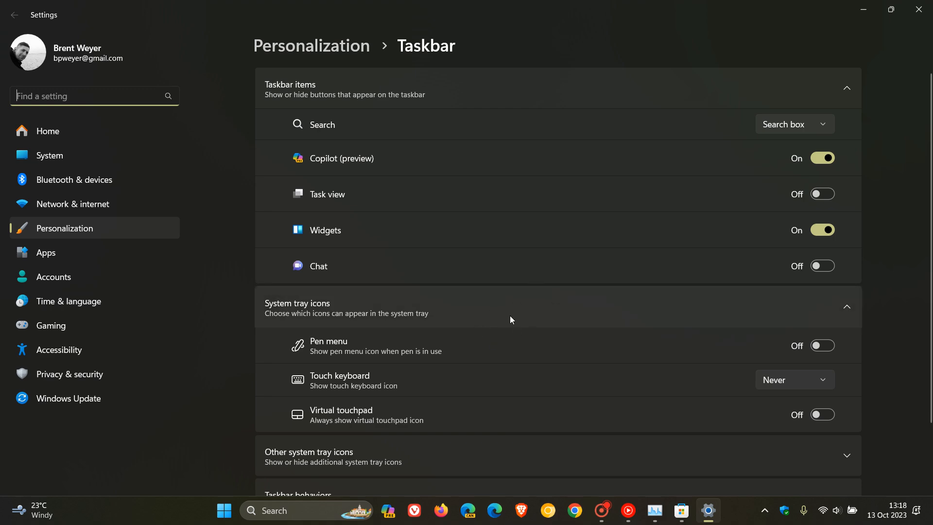
pyautogui.moveTo(864, 11)
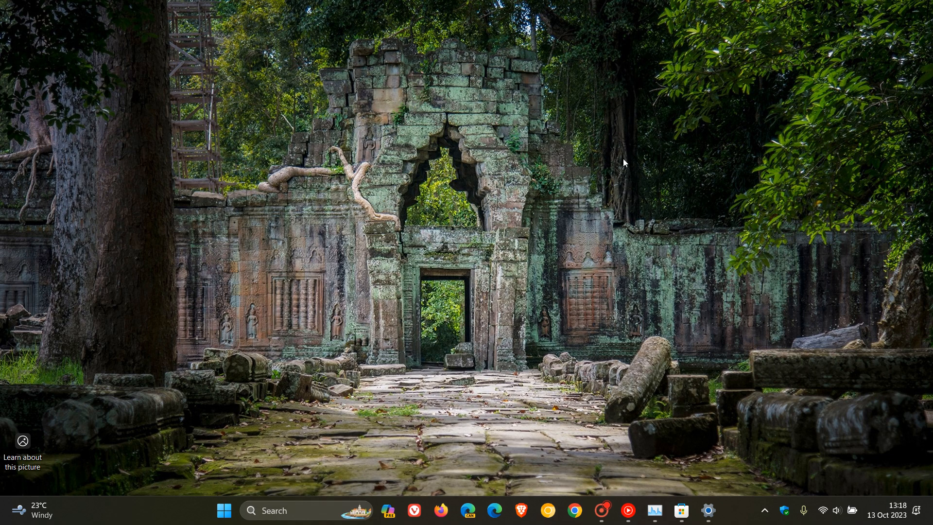
pyautogui.moveTo(584, 215)
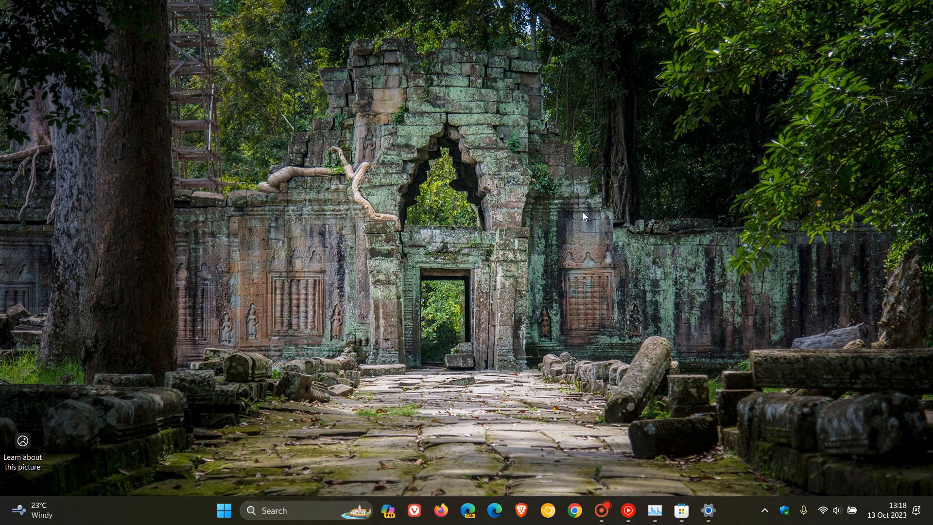
pyautogui.moveTo(663, 466)
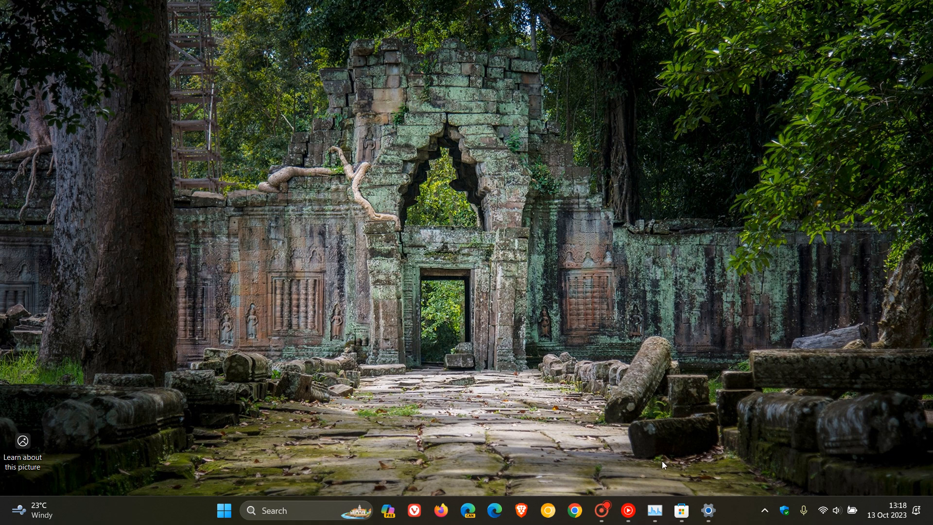
pyautogui.click(655, 511)
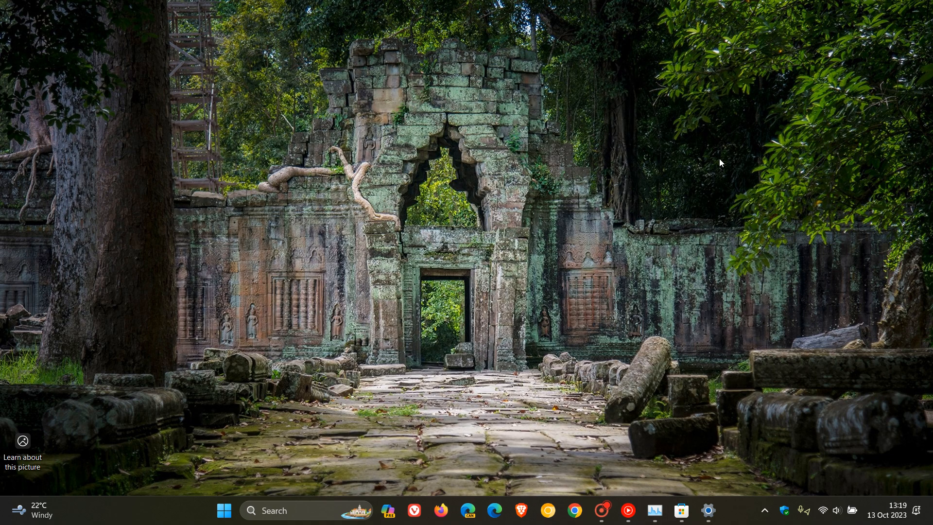
pyautogui.moveTo(707, 138)
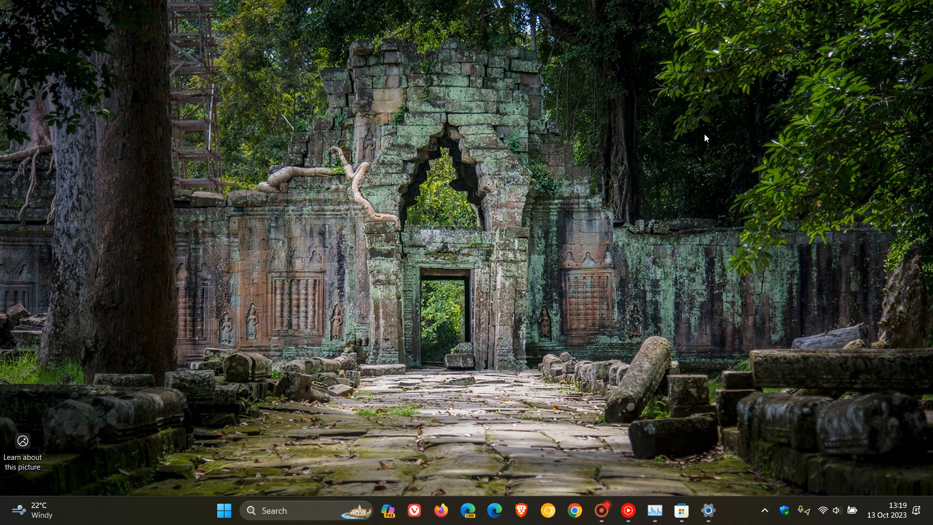
pyautogui.moveTo(701, 187)
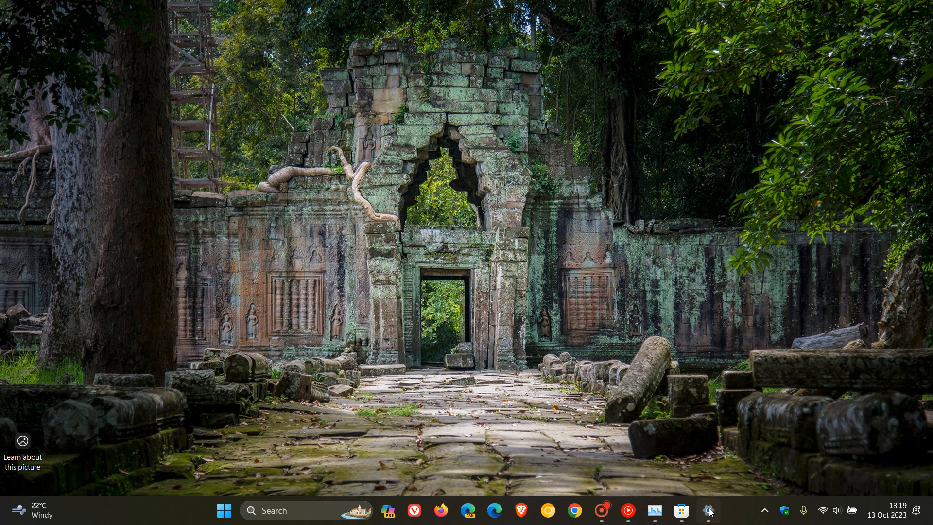
pyautogui.click(707, 509)
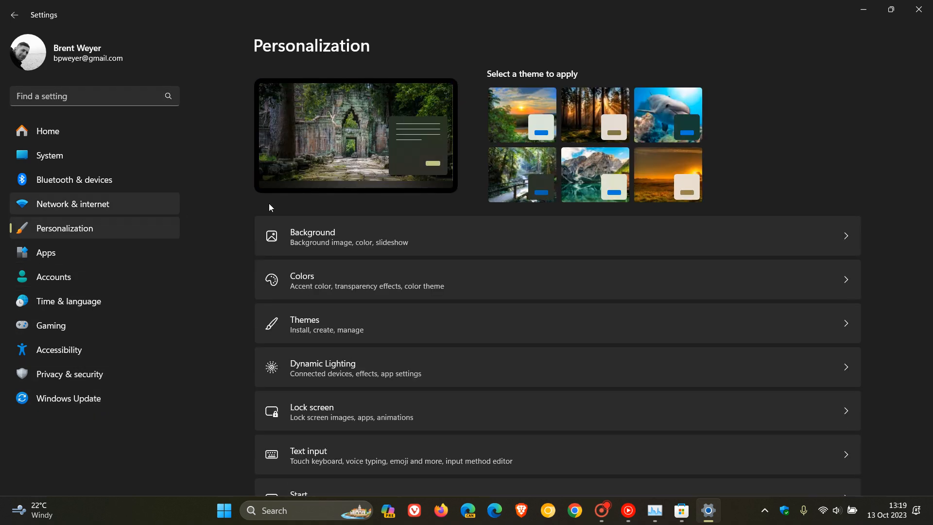
pyautogui.moveTo(567, 377)
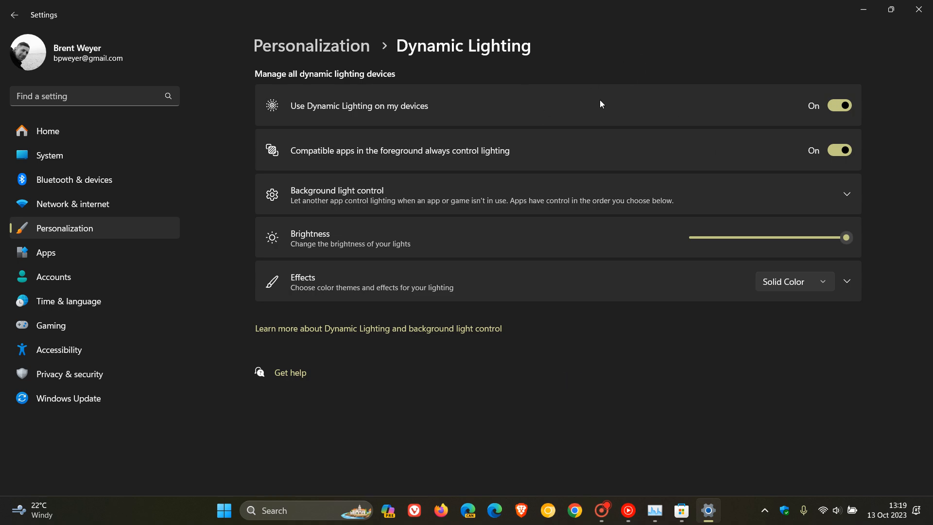
pyautogui.moveTo(592, 79)
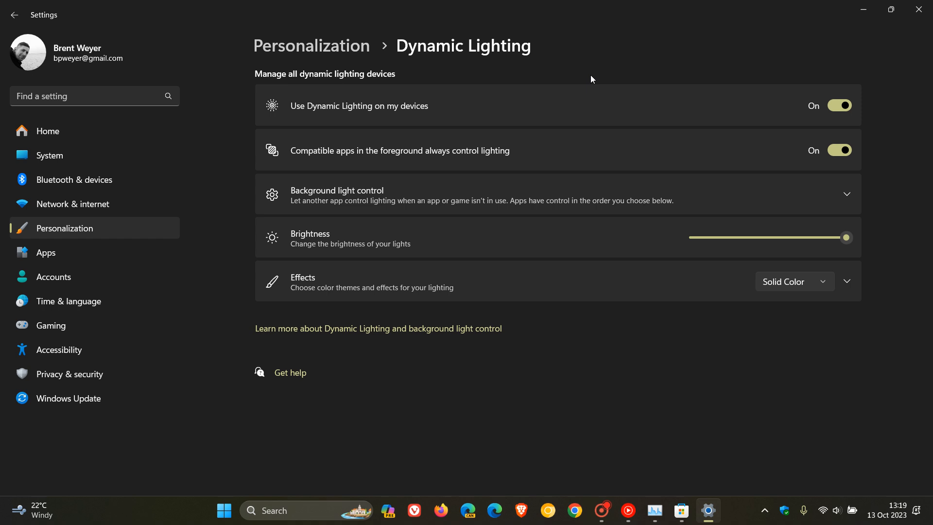
pyautogui.moveTo(653, 66)
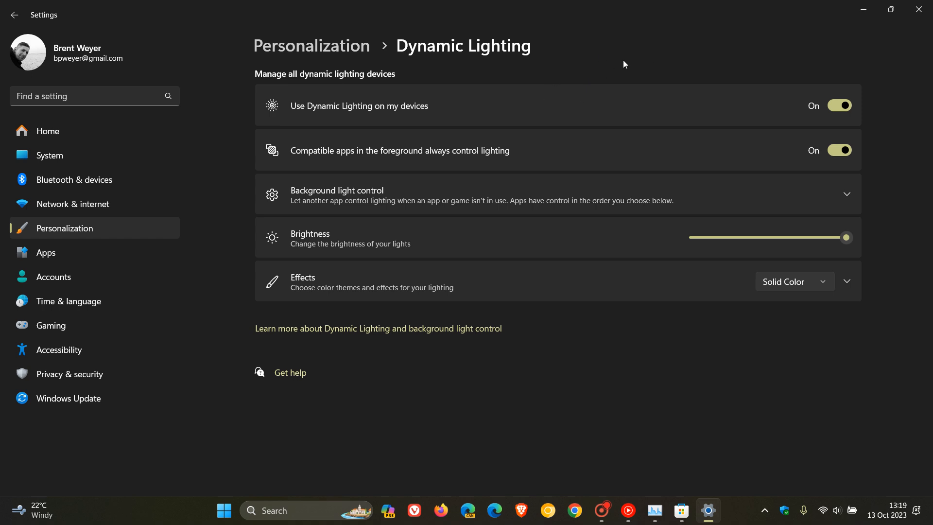
pyautogui.moveTo(660, 65)
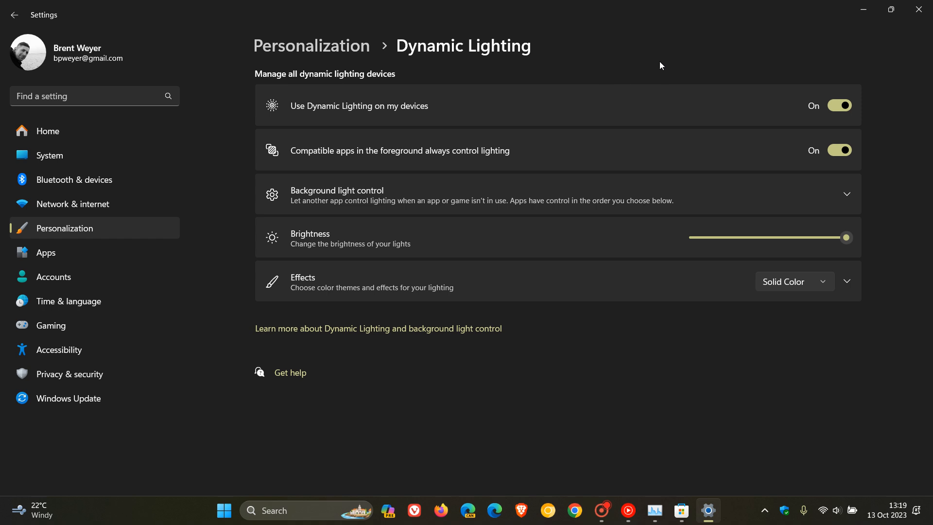
pyautogui.moveTo(810, 28)
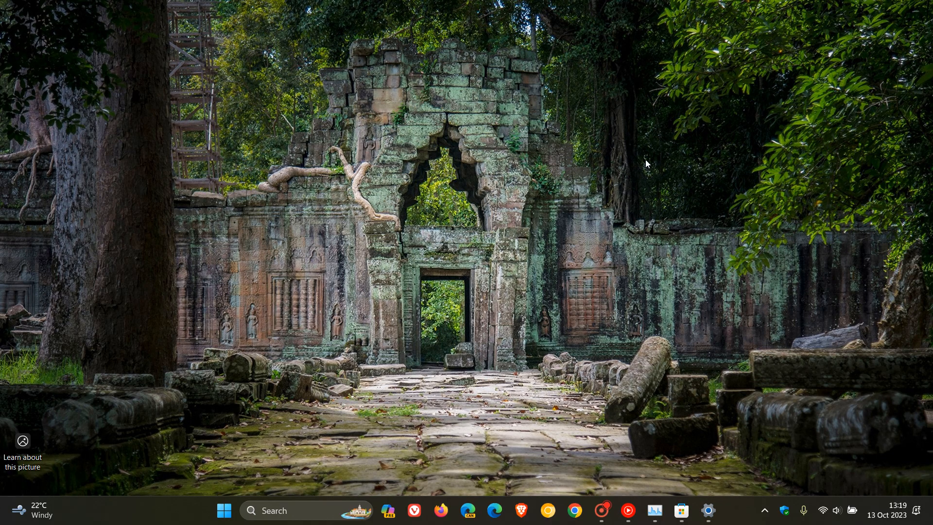
pyautogui.moveTo(681, 510)
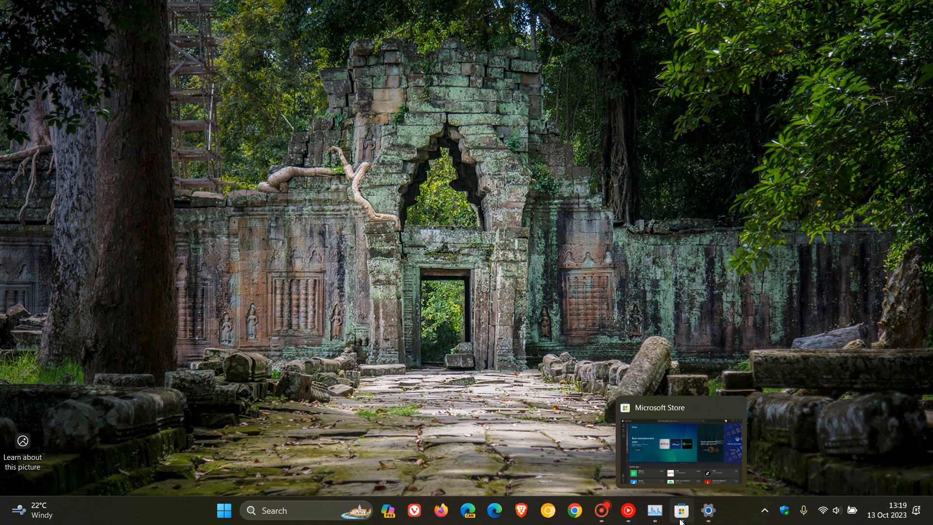
pyautogui.click(679, 510)
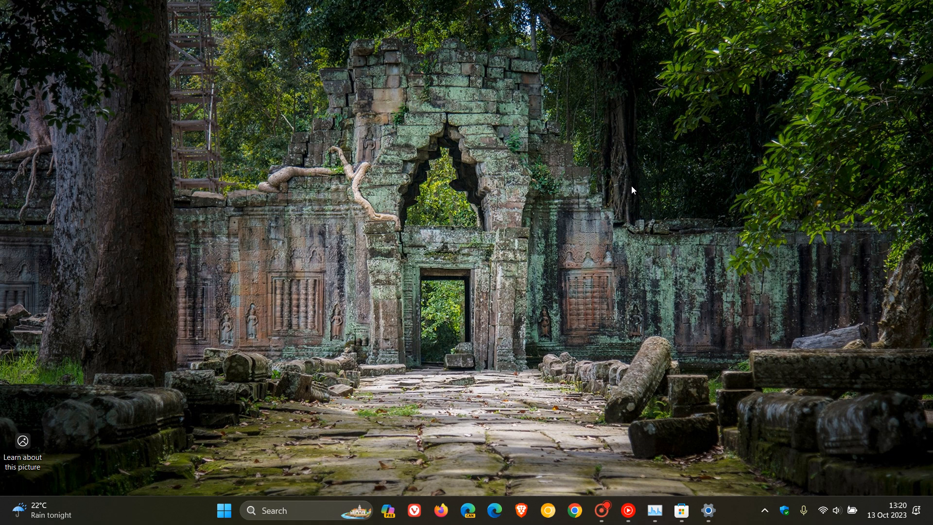
pyautogui.moveTo(224, 511)
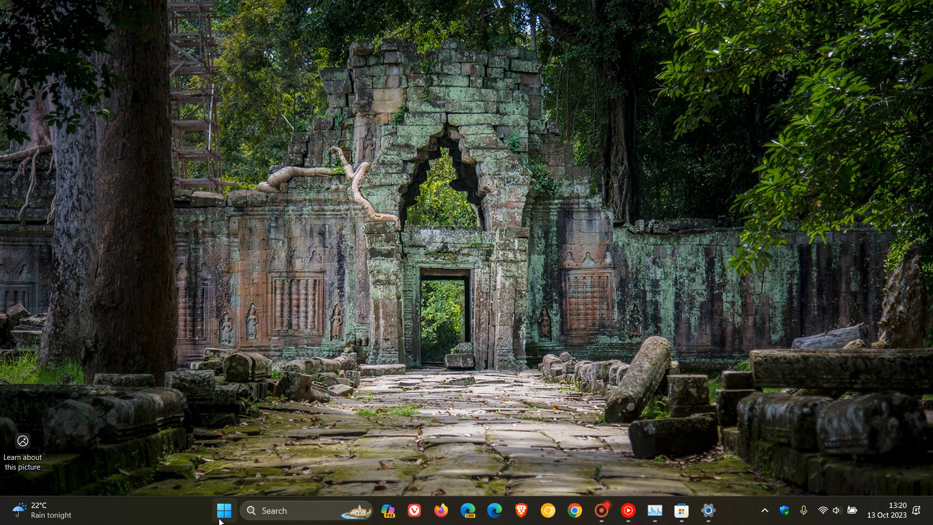
pyautogui.rightClick(225, 510)
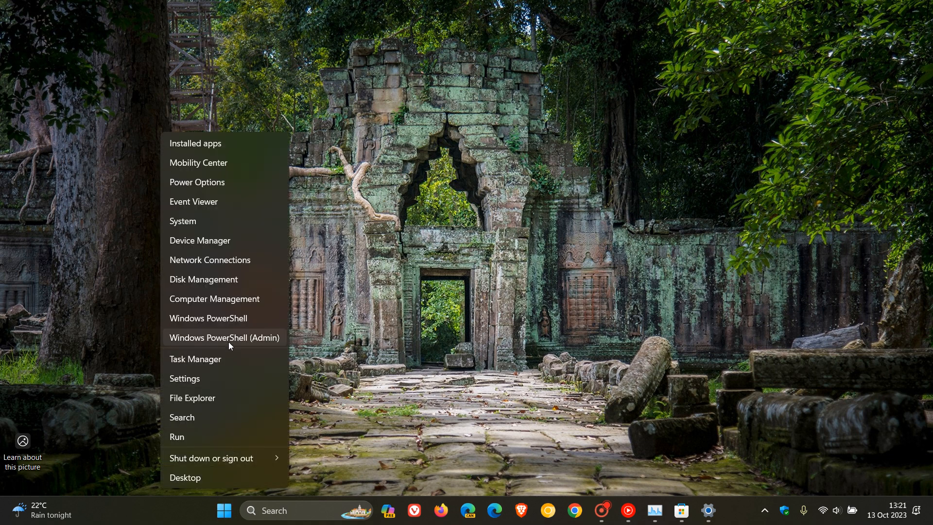
pyautogui.click(223, 337)
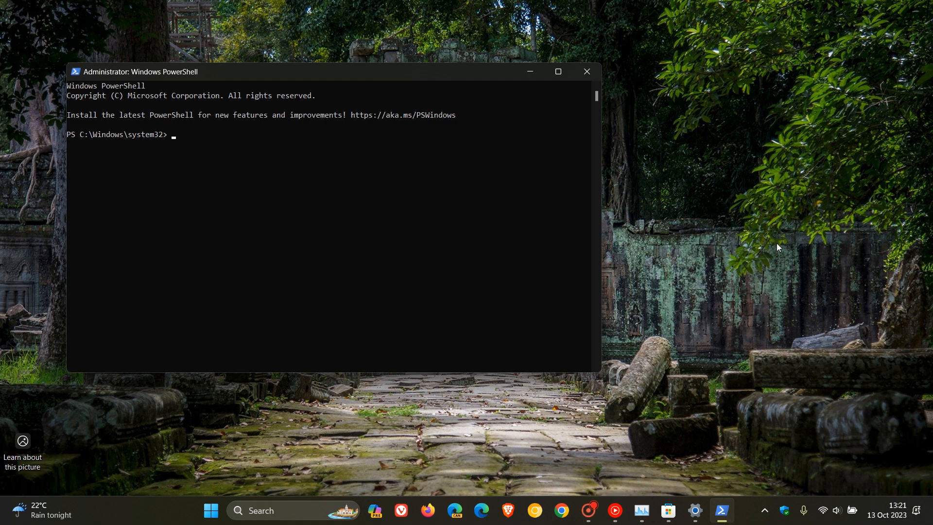
pyautogui.moveTo(649, 86)
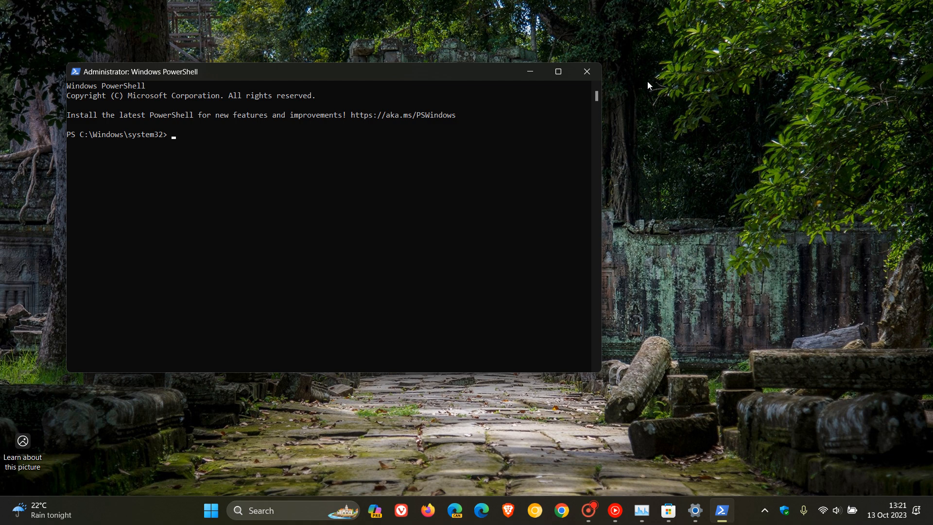
pyautogui.click(587, 71)
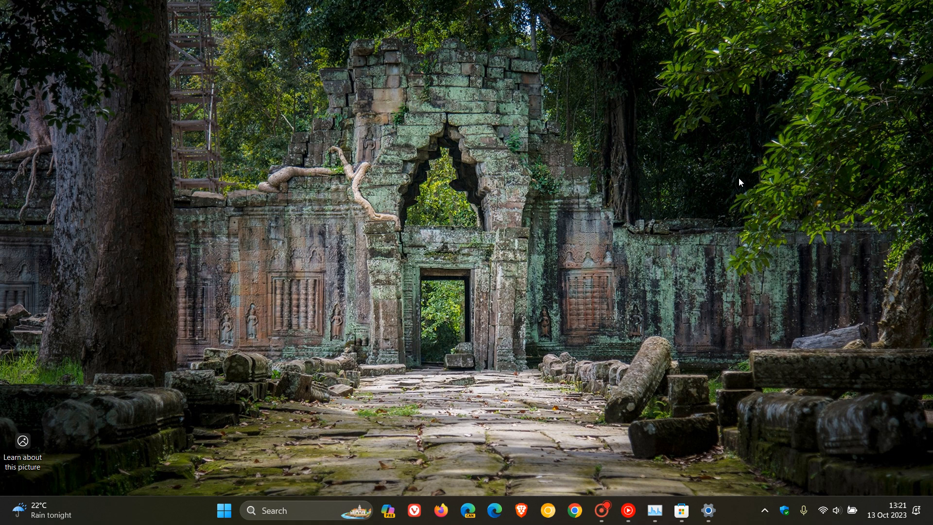
pyautogui.moveTo(356, 373)
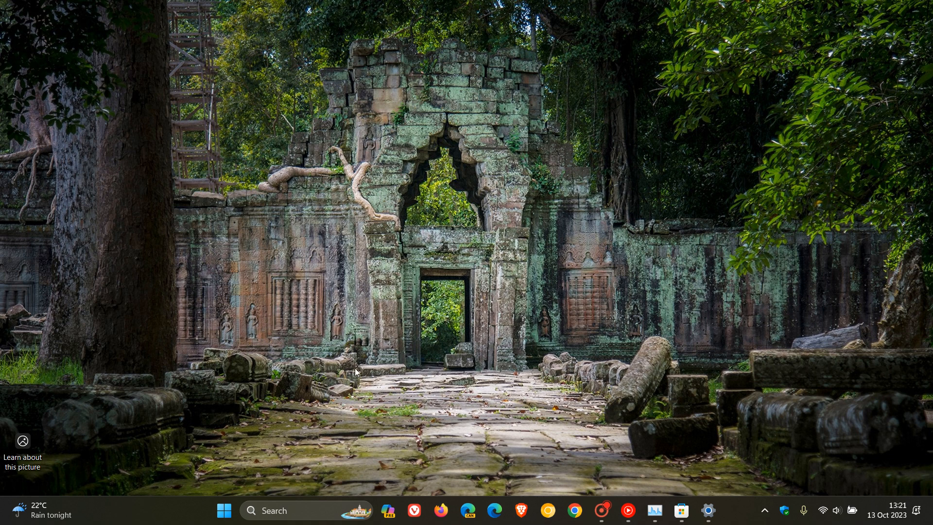
pyautogui.moveTo(313, 511)
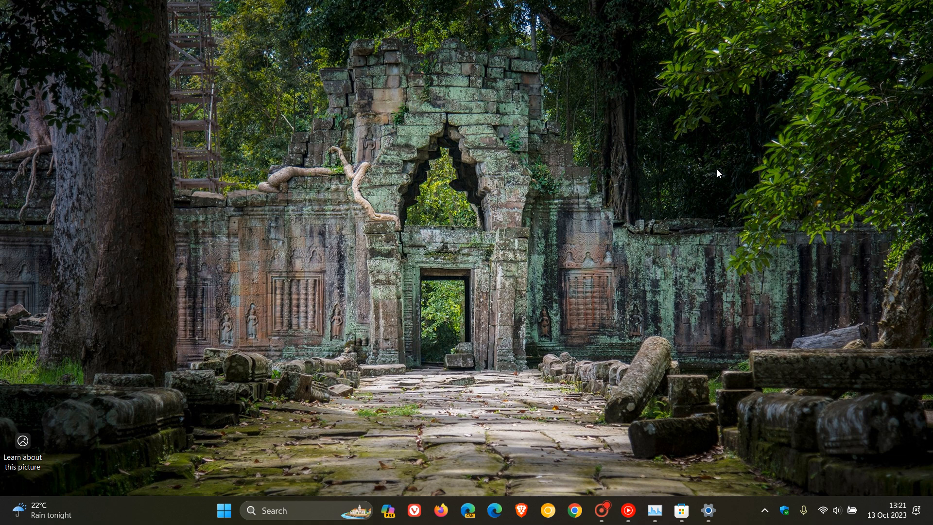
pyautogui.moveTo(887, 483)
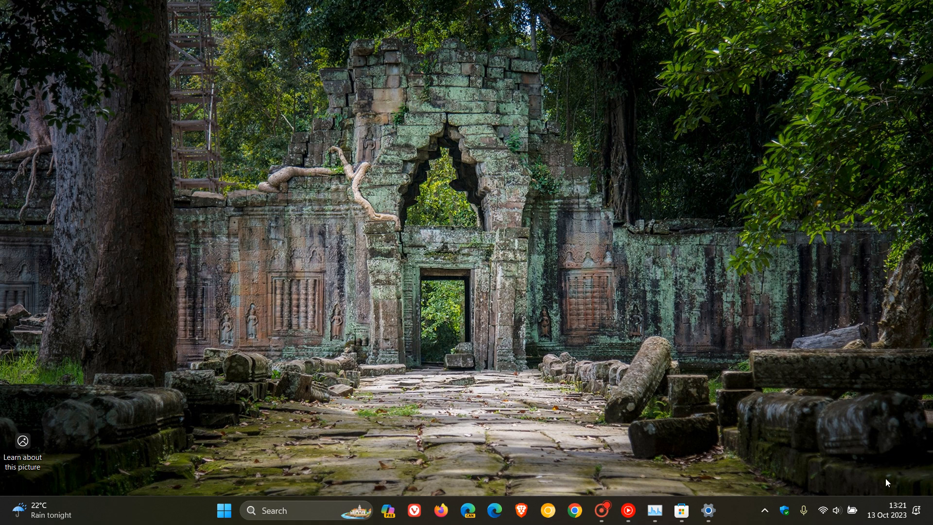
pyautogui.click(895, 511)
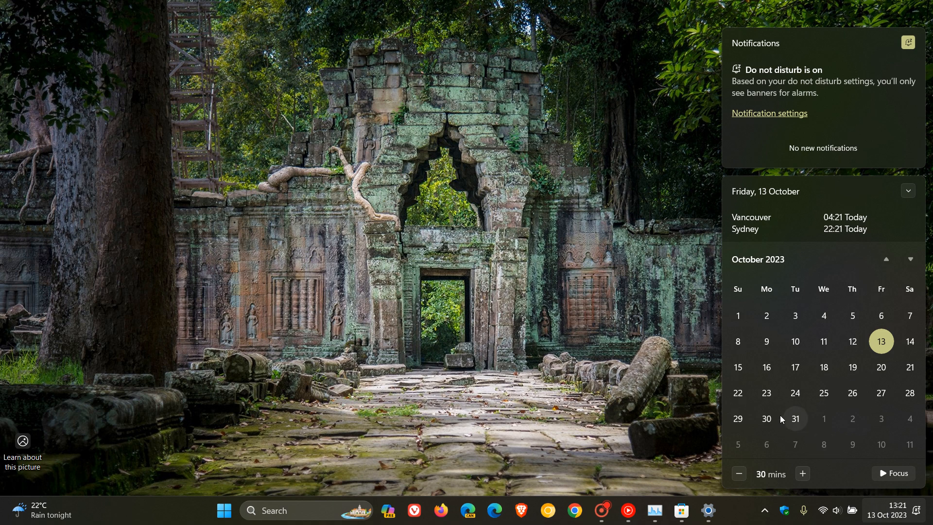
pyautogui.moveTo(837, 392)
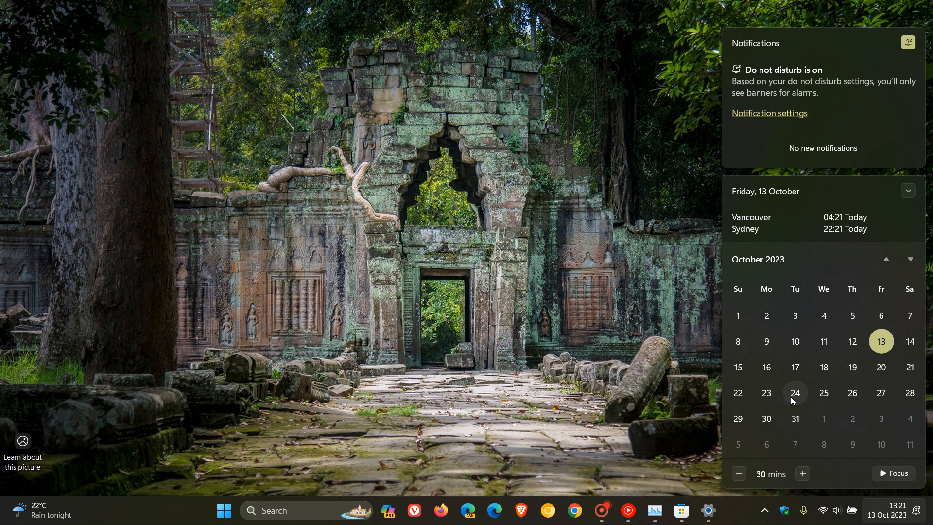
pyautogui.moveTo(800, 398)
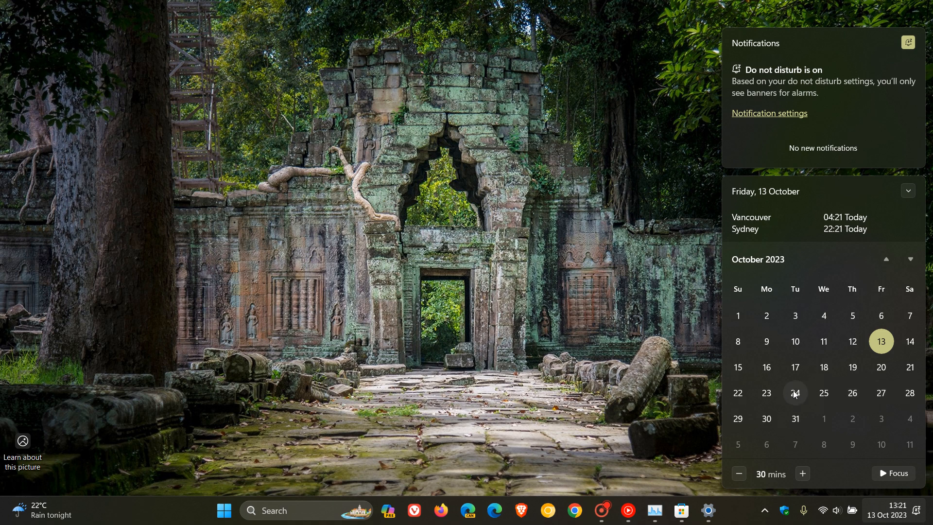
pyautogui.click(670, 351)
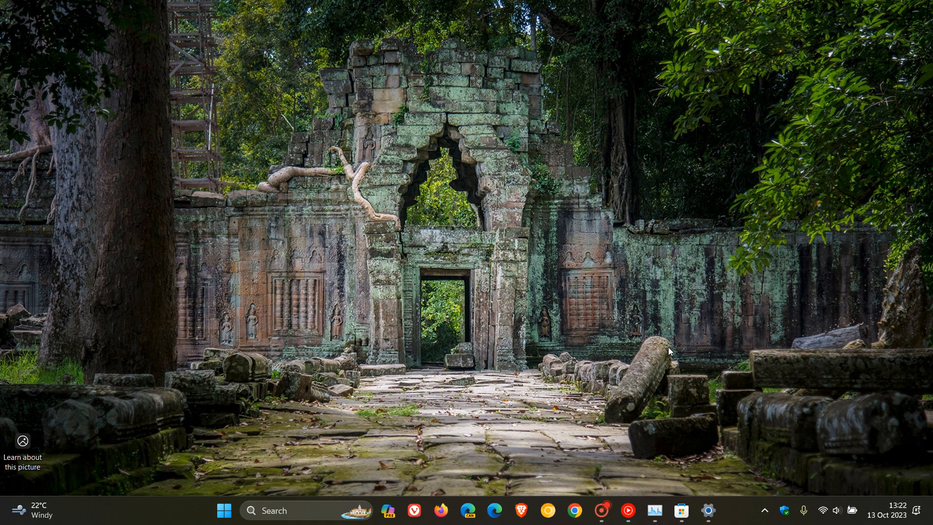
pyautogui.moveTo(591, 220)
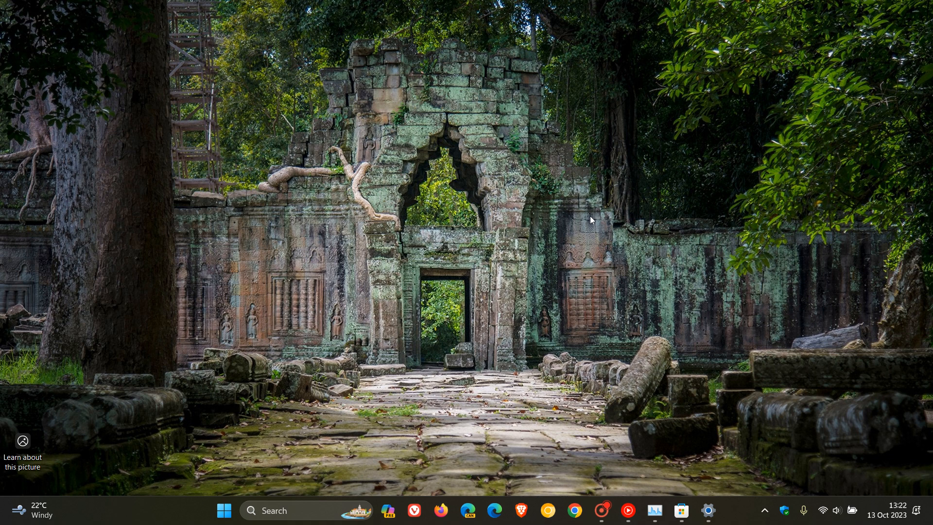
pyautogui.moveTo(546, 247)
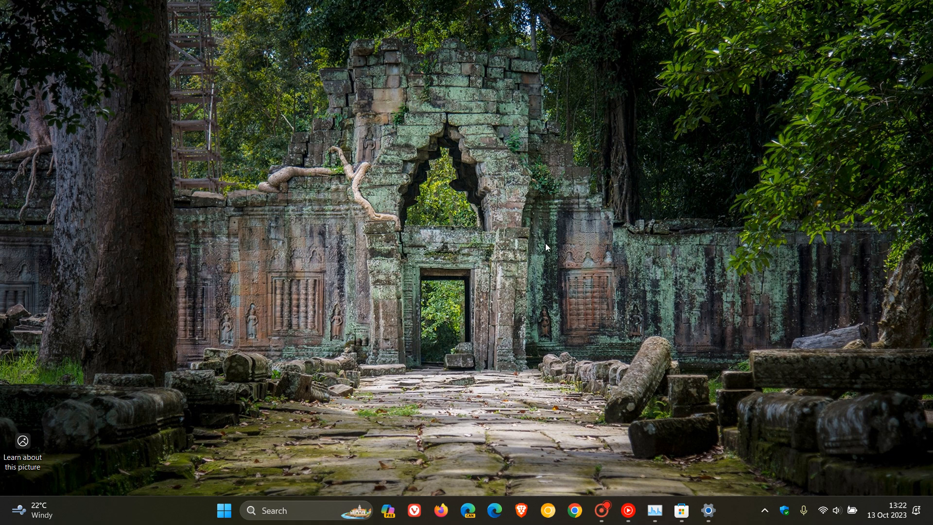
pyautogui.moveTo(633, 192)
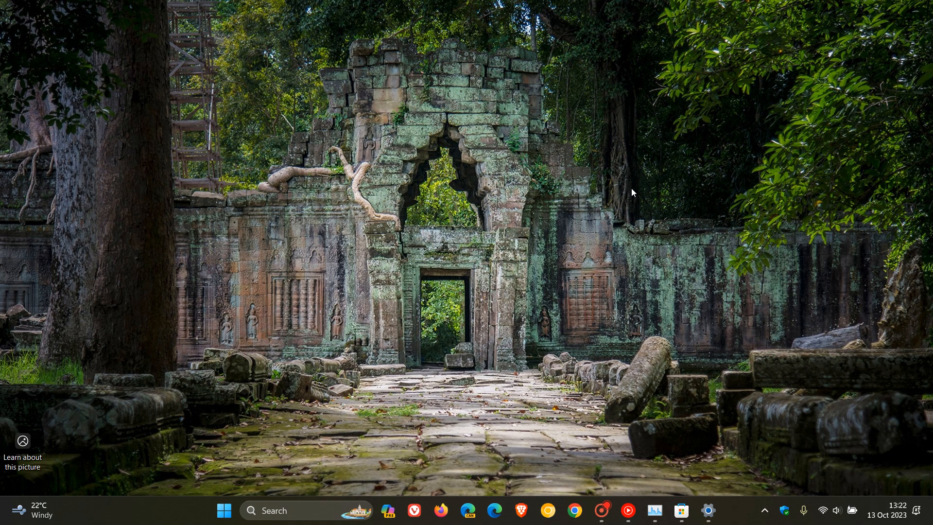
pyautogui.moveTo(560, 125)
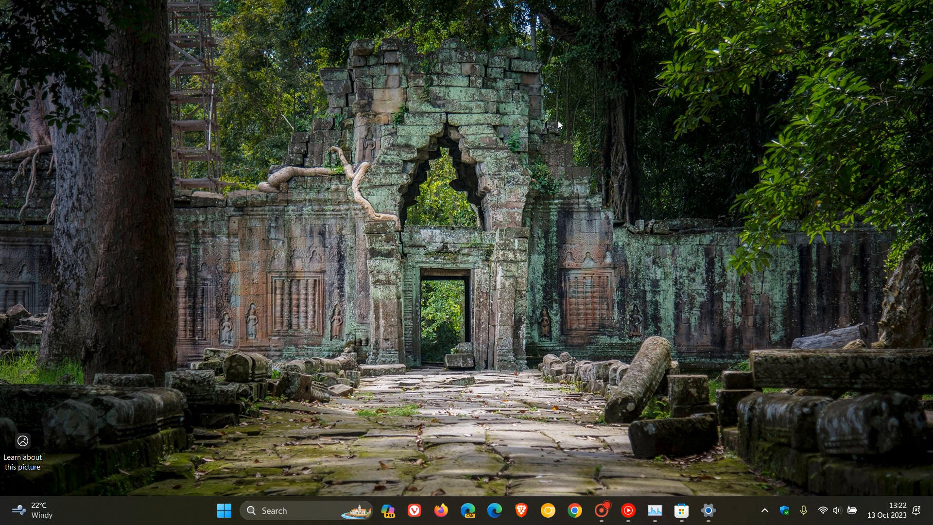